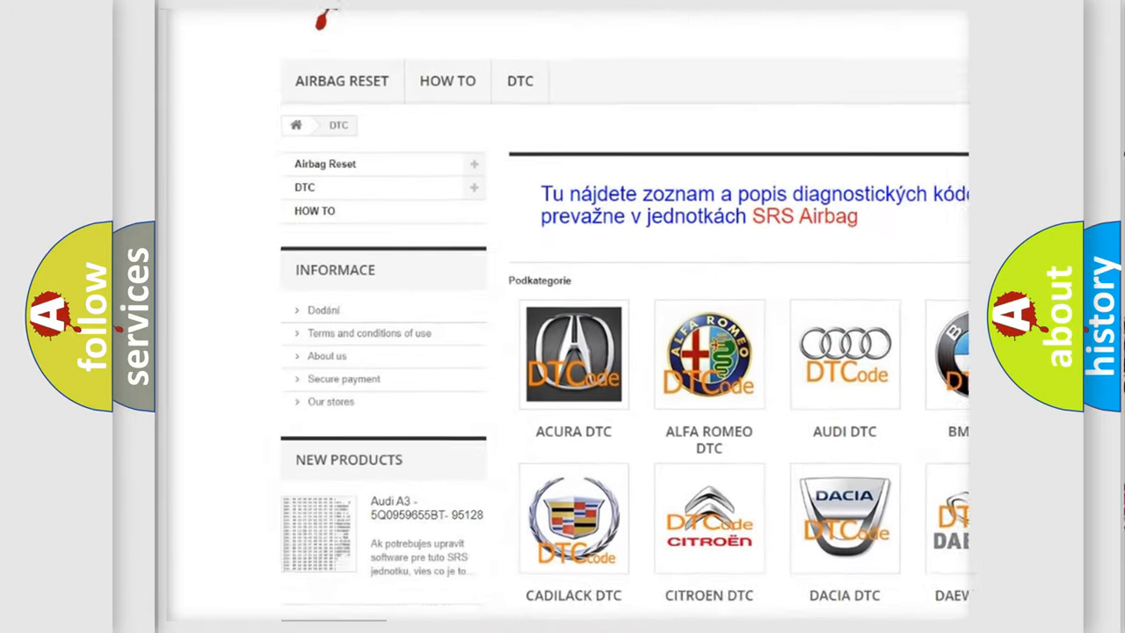
{"action": "scroll", "scroll_direction": "down", "scroll_amount": 3}
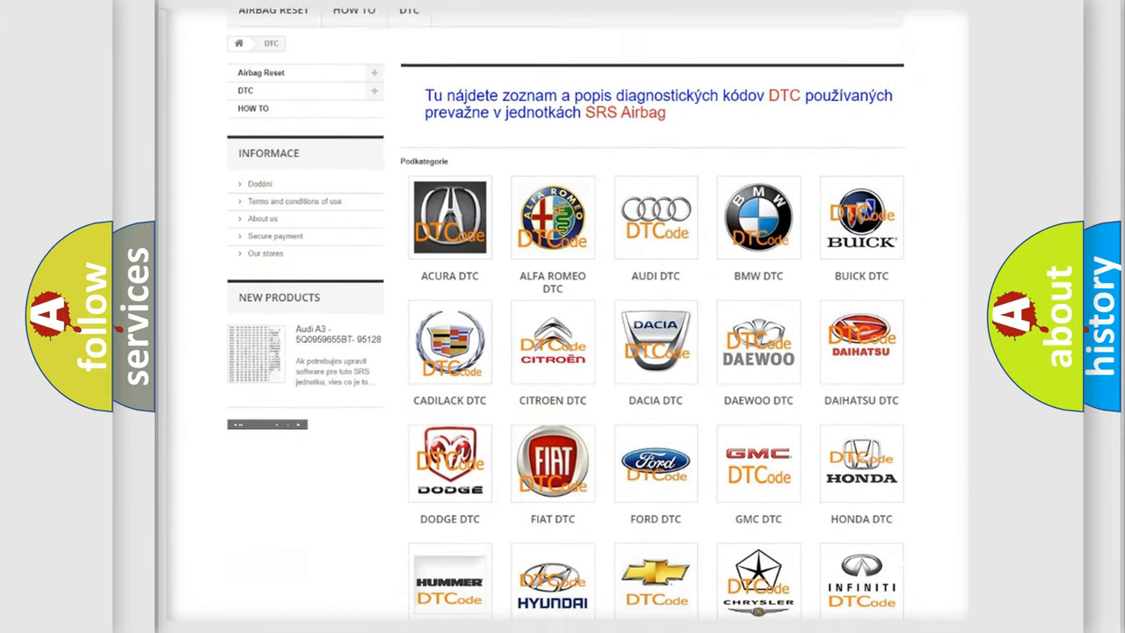
{"action": "scroll", "scroll_direction": "down", "scroll_amount": 3}
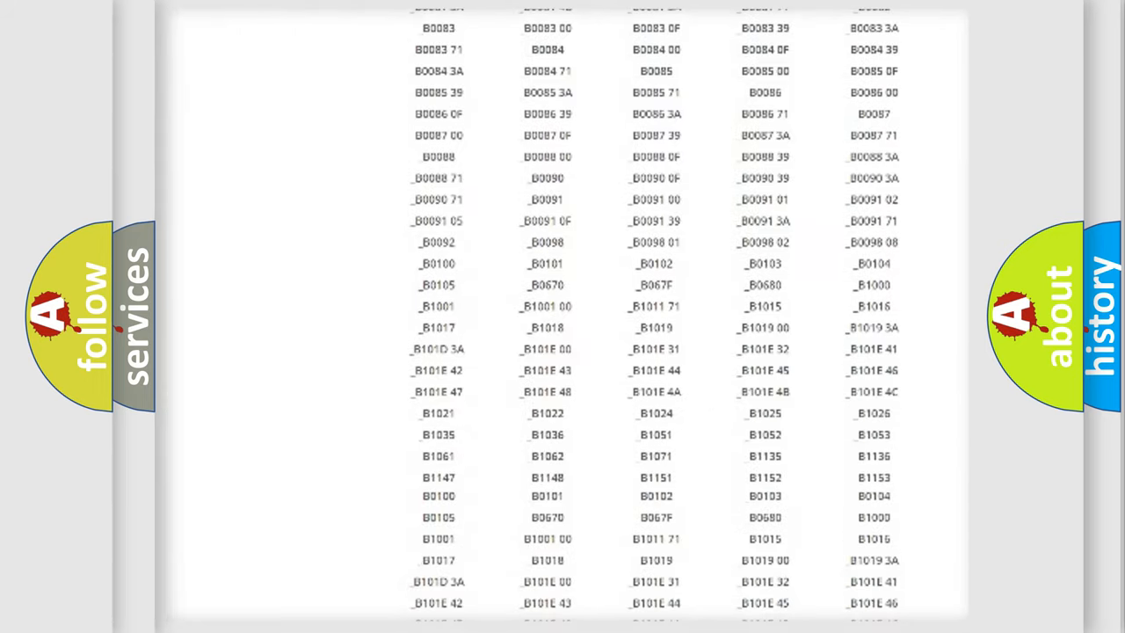
{"action": "scroll", "scroll_direction": "up", "scroll_amount": 3}
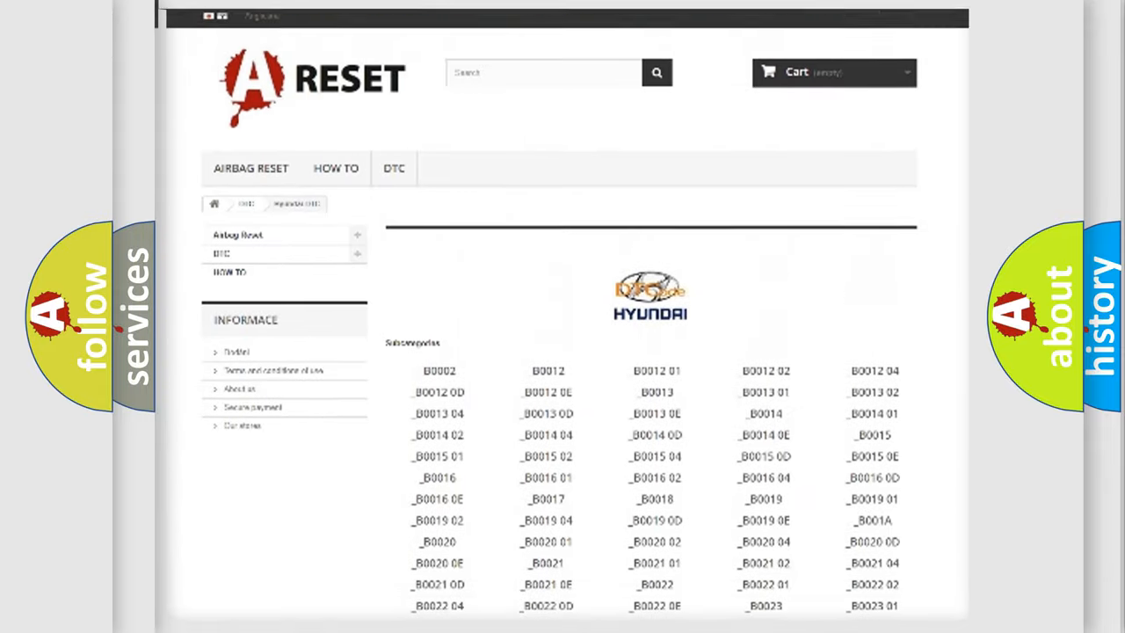